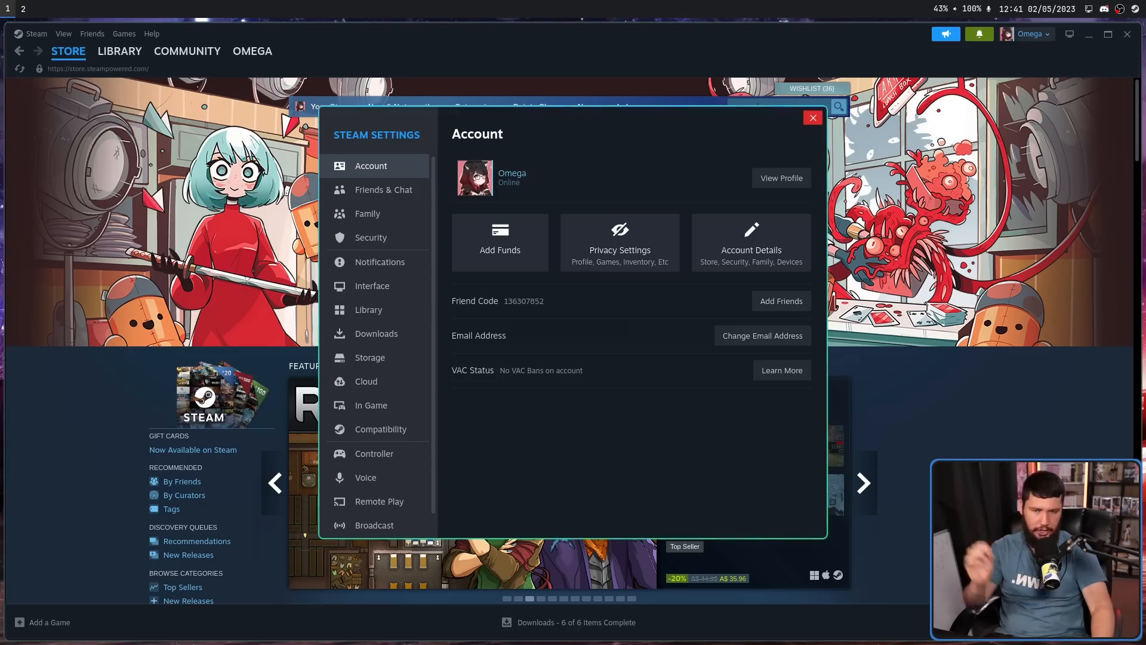
# Close the client settings window and reopen it from the main Steam menu
pyautogui.click(812, 118)
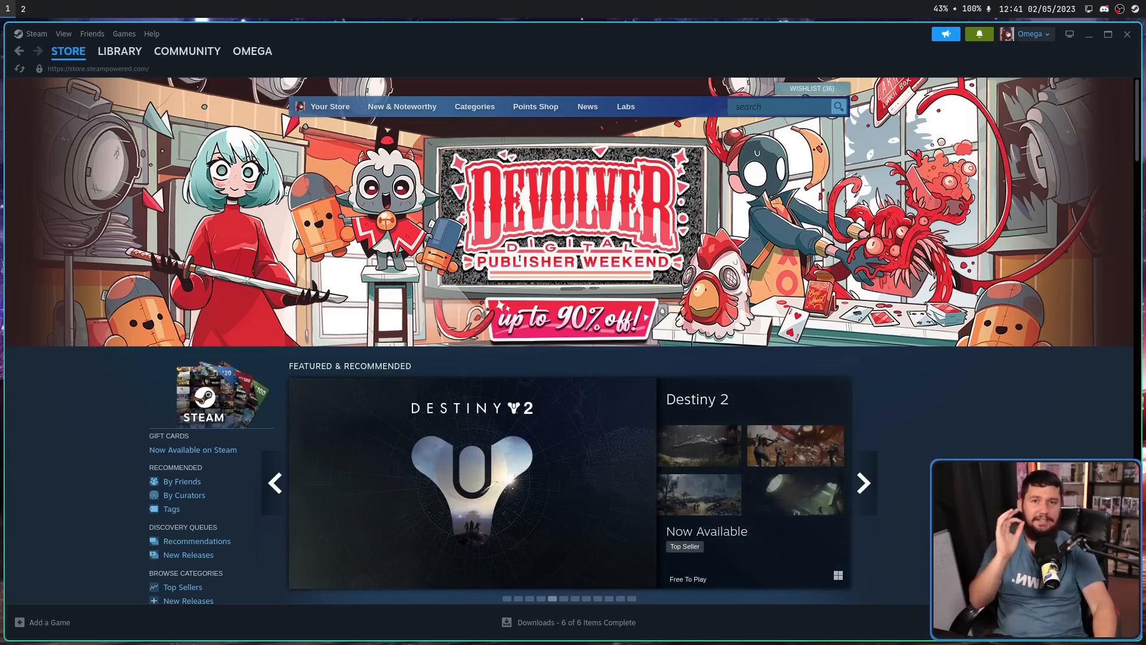
pyautogui.click(35, 33)
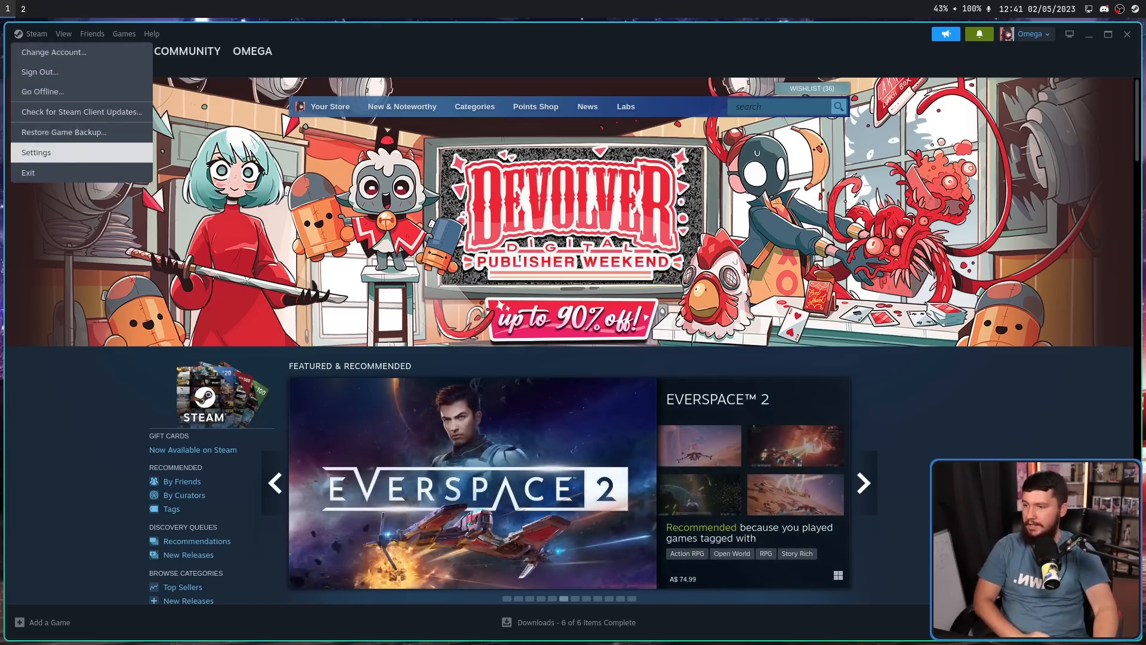
pyautogui.click(36, 152)
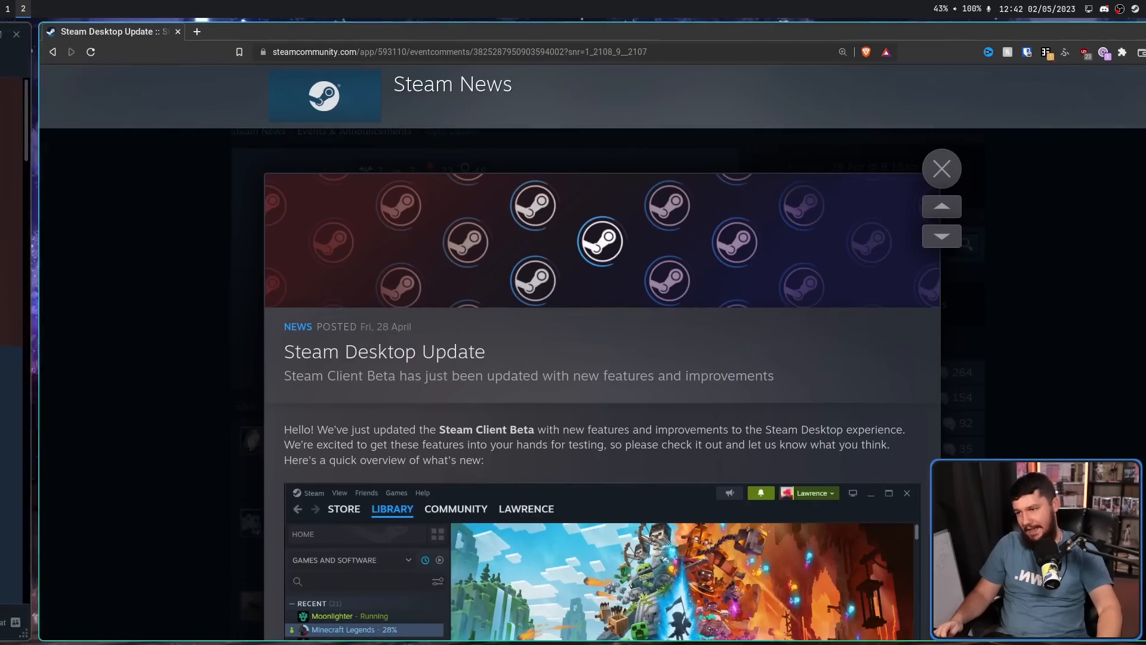
# Read the Steam Desktop Update post down through Mac & Linux to Feedback
pyautogui.scroll(-3)
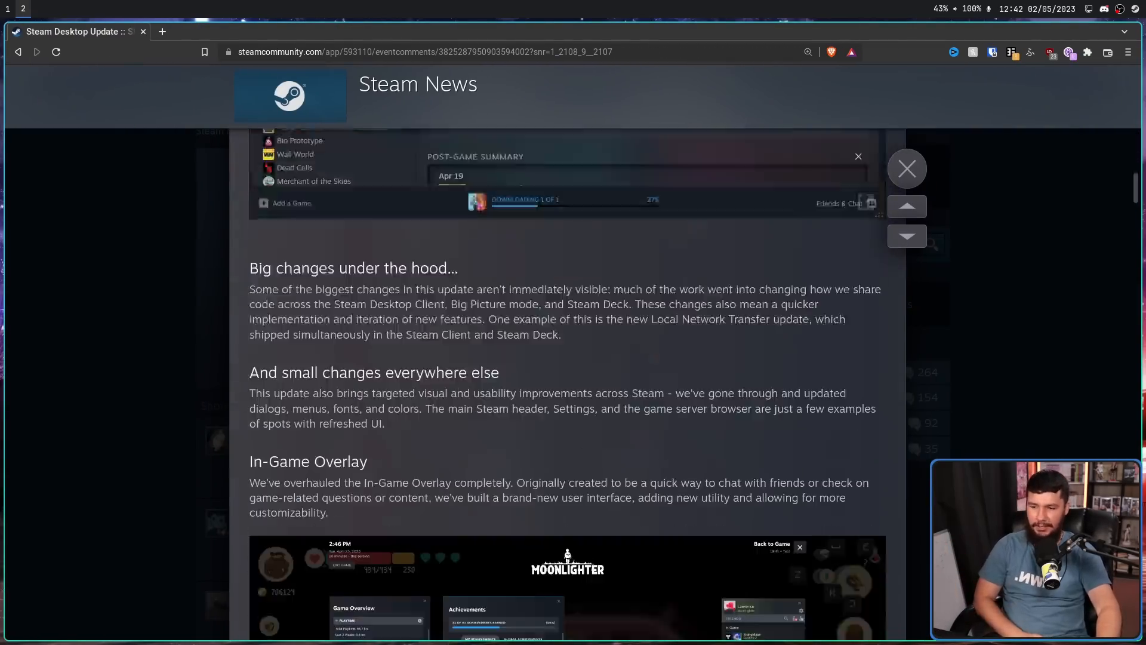
pyautogui.scroll(-3)
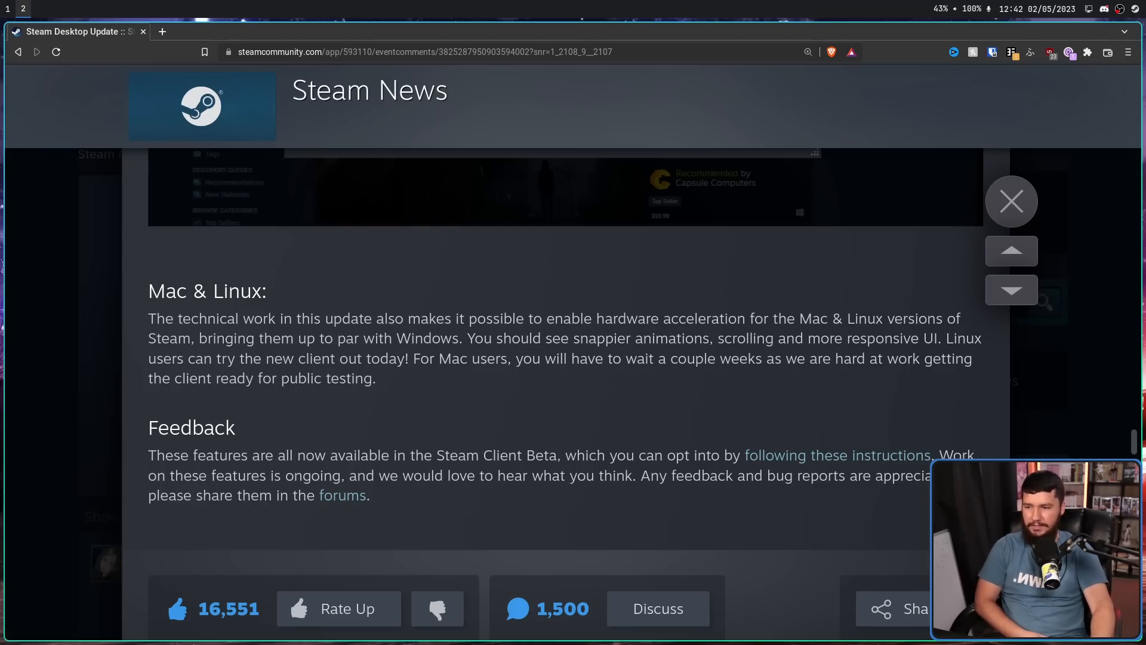
pyautogui.moveTo(203, 358); pyautogui.dragTo(408, 358)
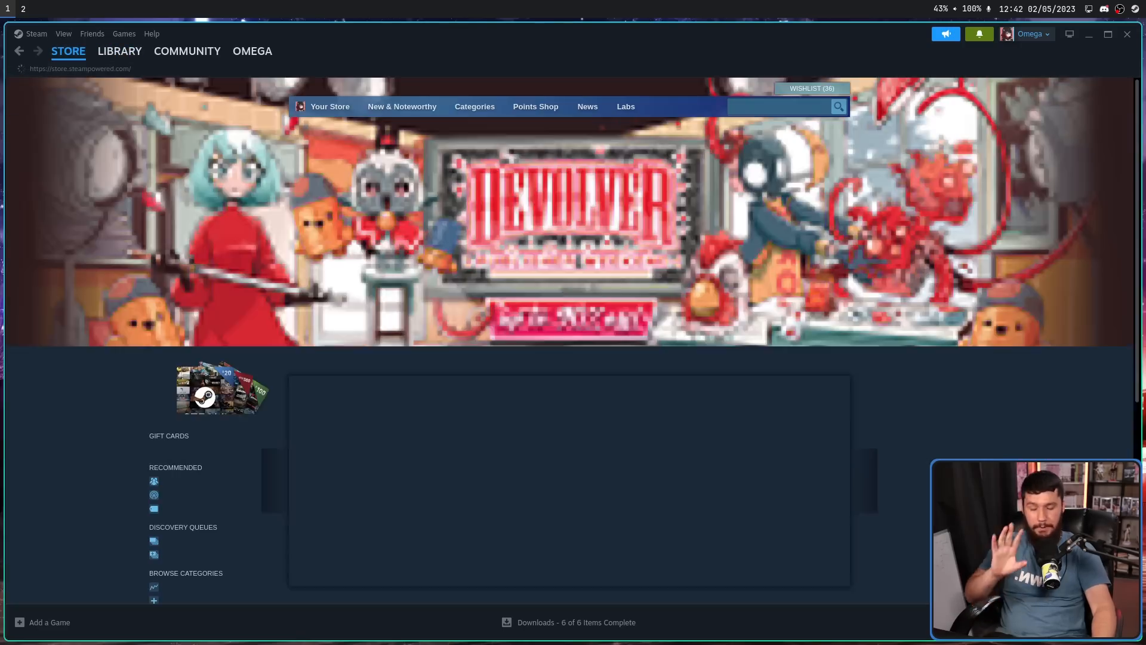
# Browse the store front page, advancing Browse by Category to the next category set
pyautogui.scroll(-3)
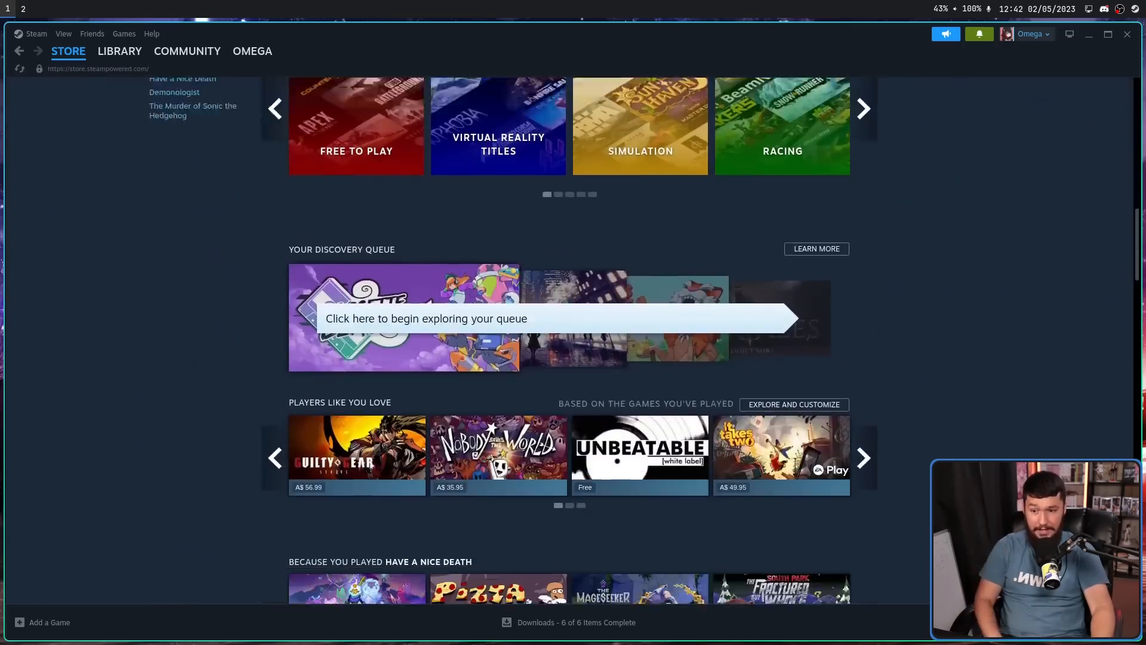
pyautogui.scroll(3)
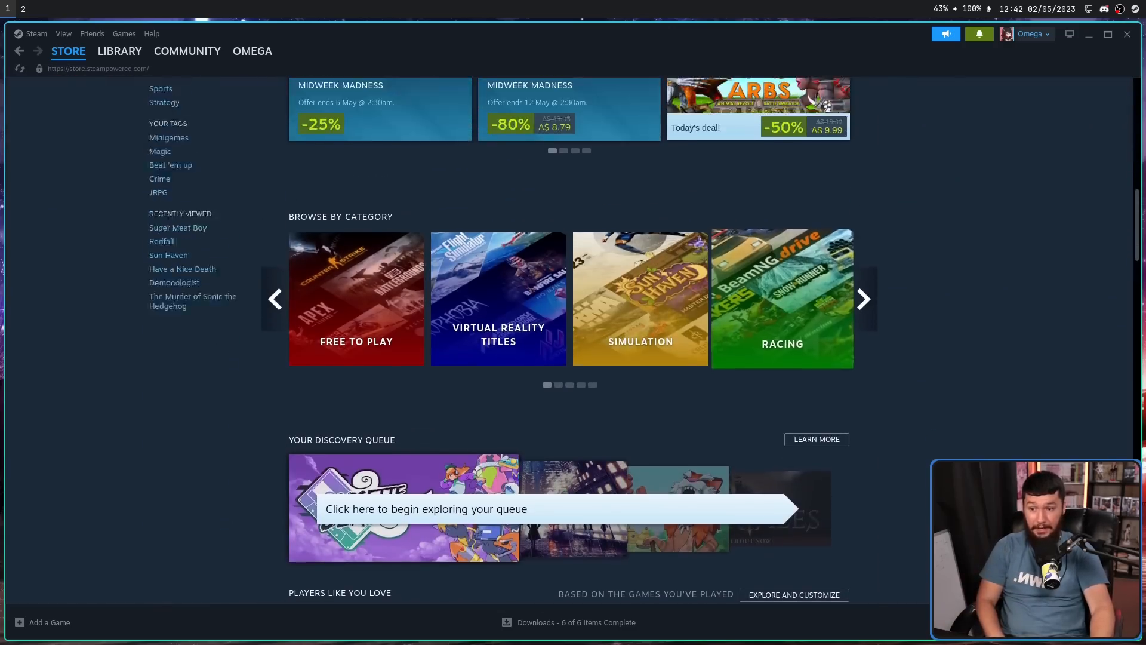
pyautogui.scroll(3)
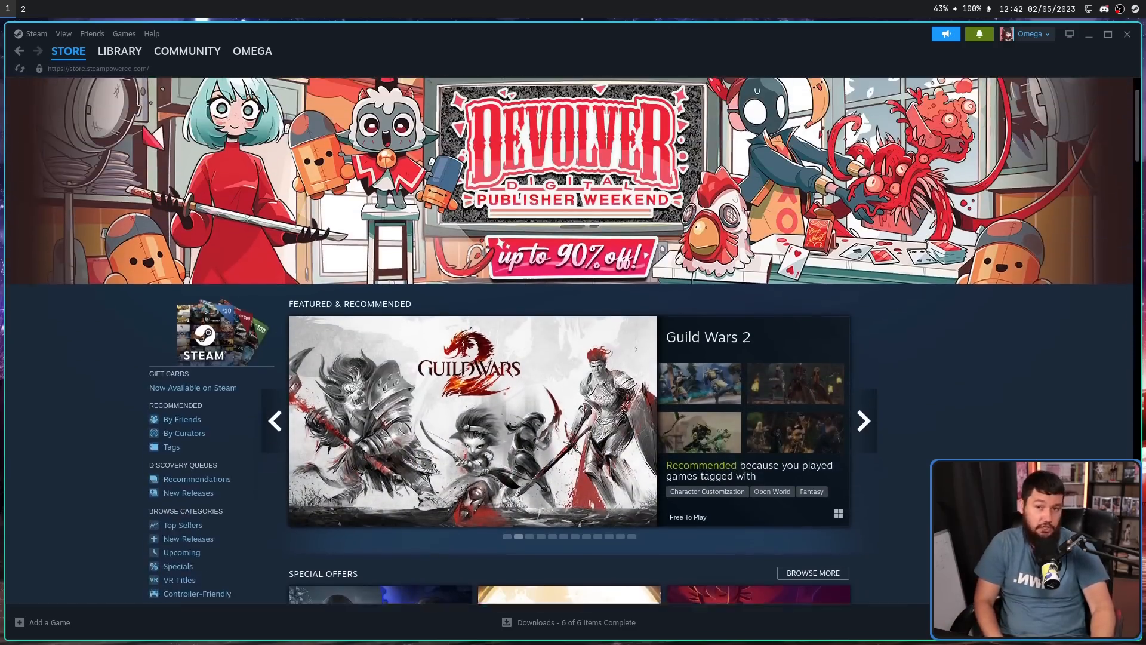
pyautogui.scroll(-3)
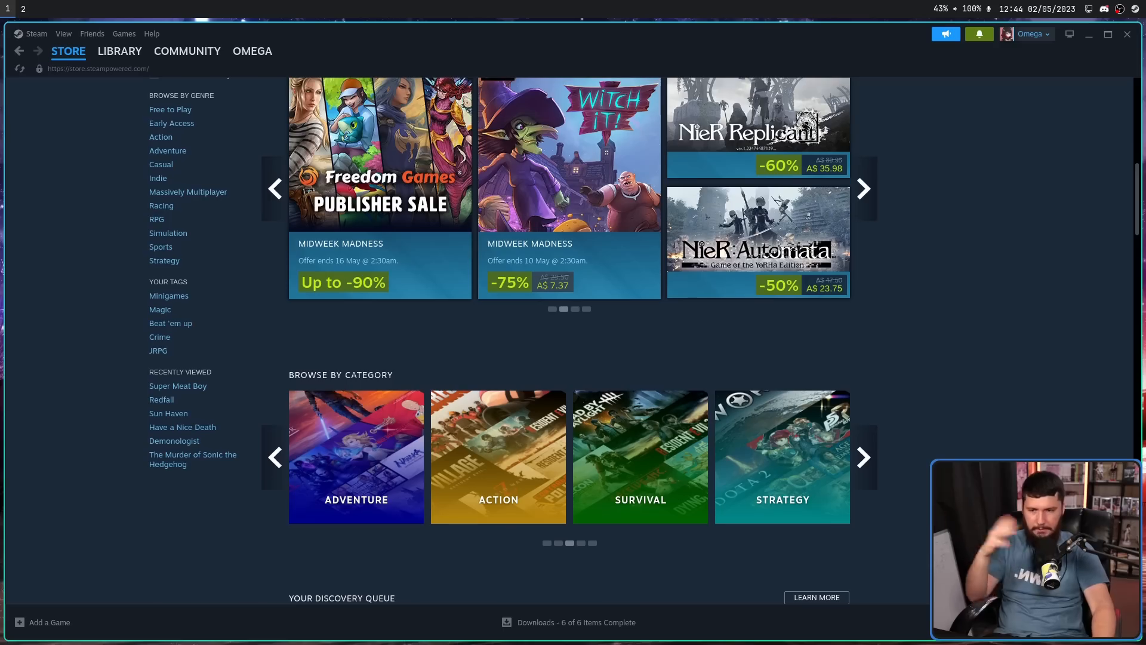
pyautogui.click(863, 457)
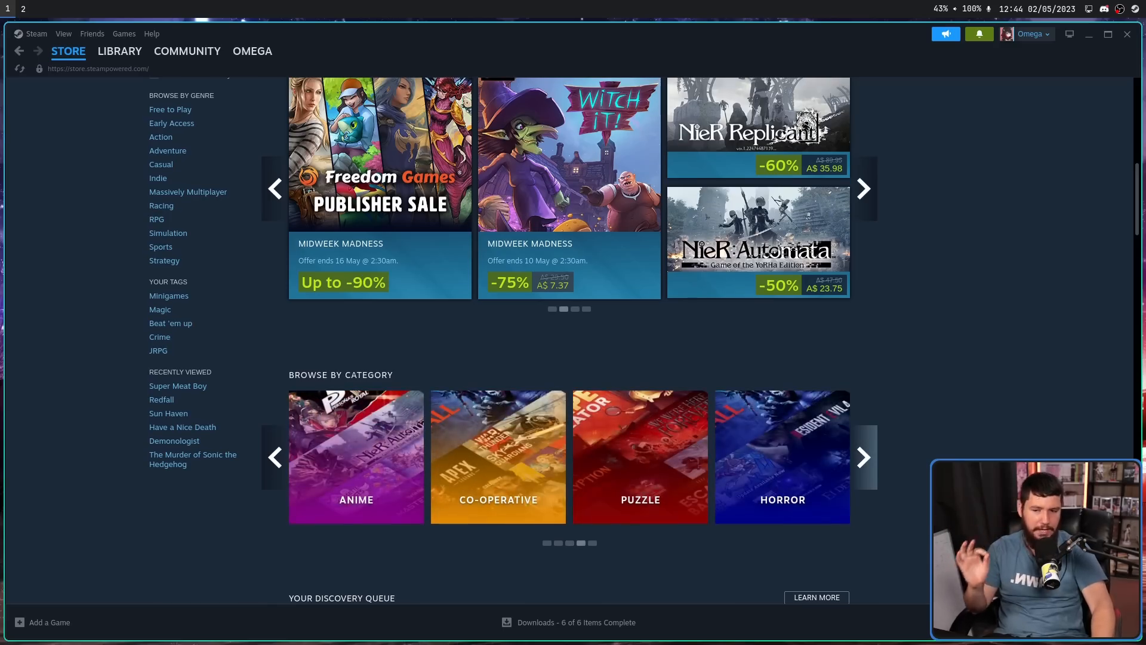
pyautogui.scroll(-3)
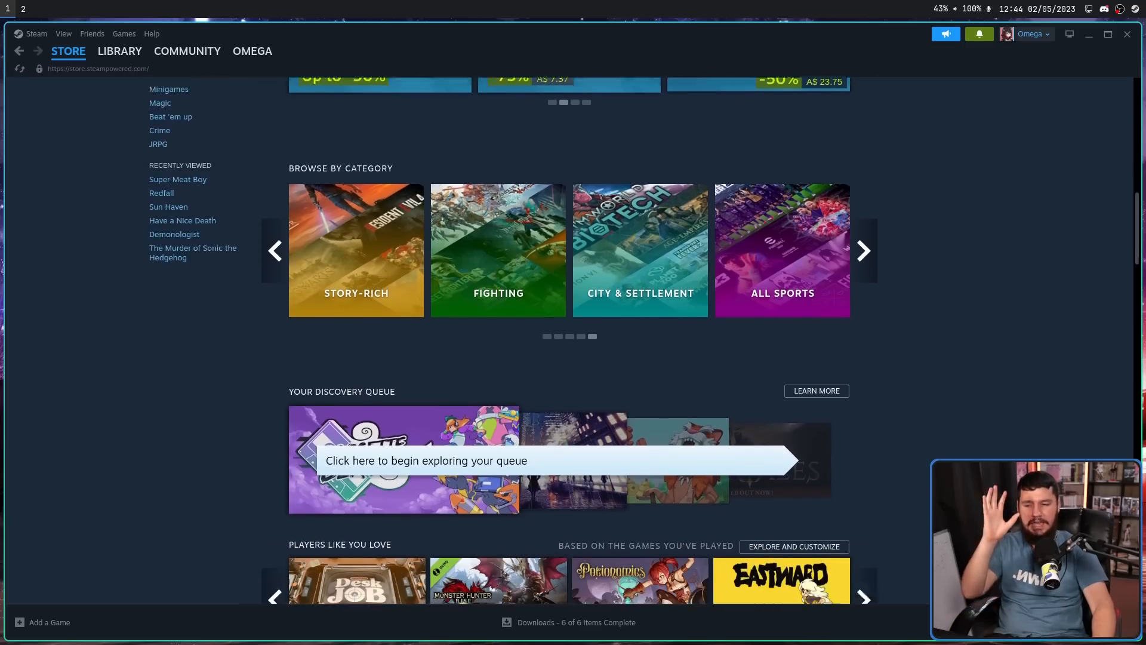
pyautogui.scroll(-3)
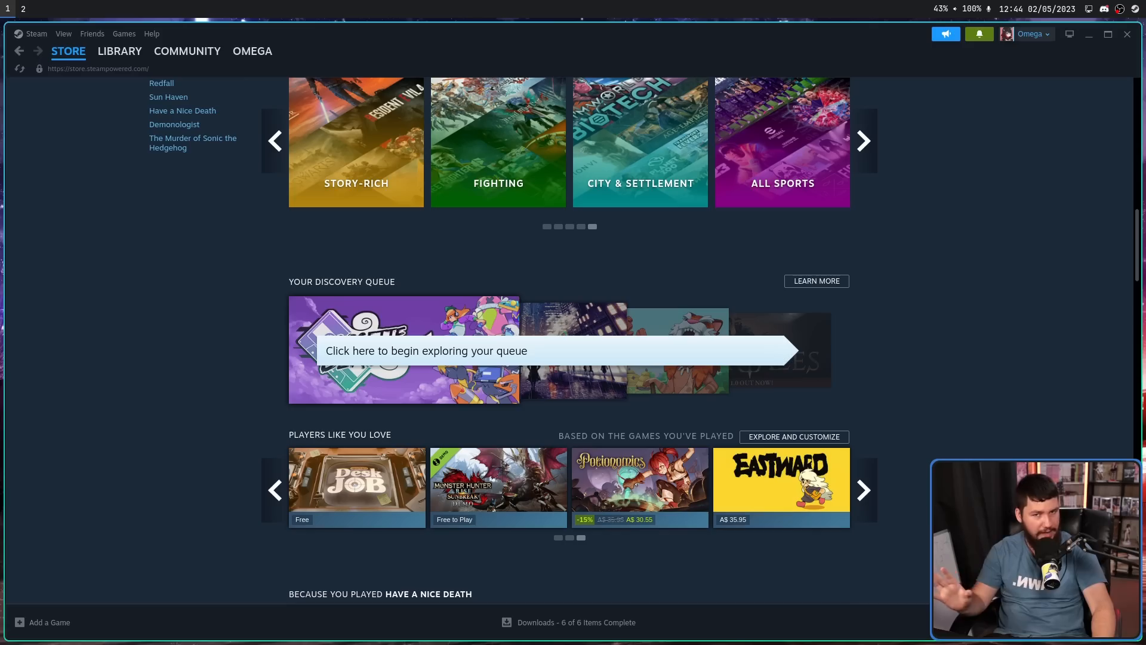
pyautogui.scroll(-3)
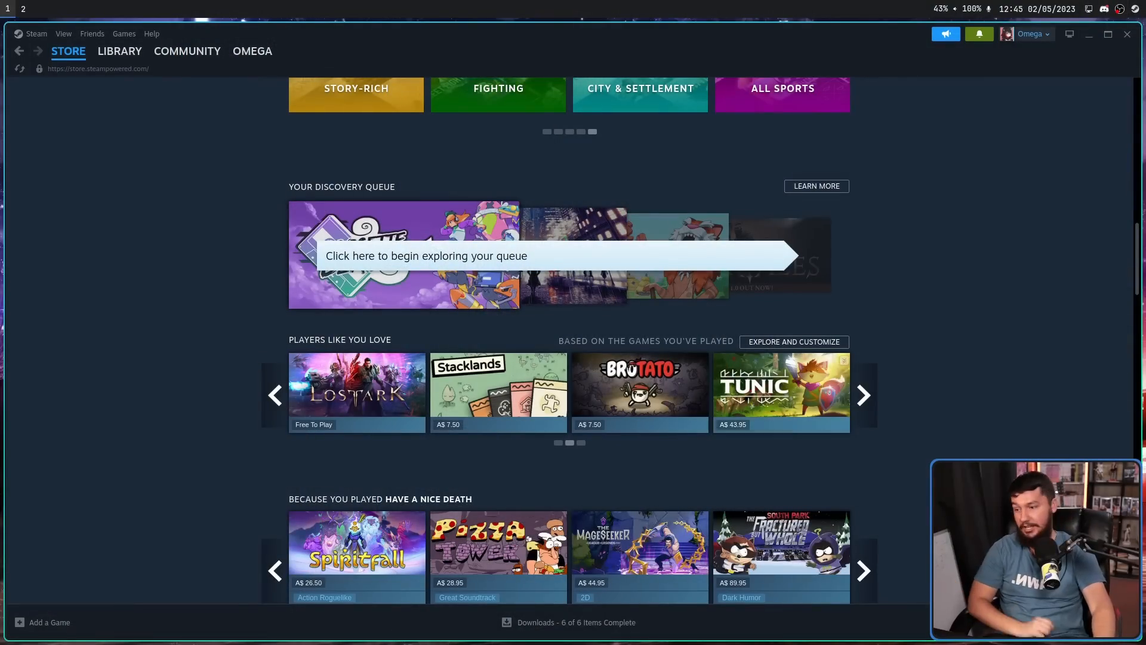
# Choose Add a Non-Steam Game… from the Add a Game menu
pyautogui.click(49, 622)
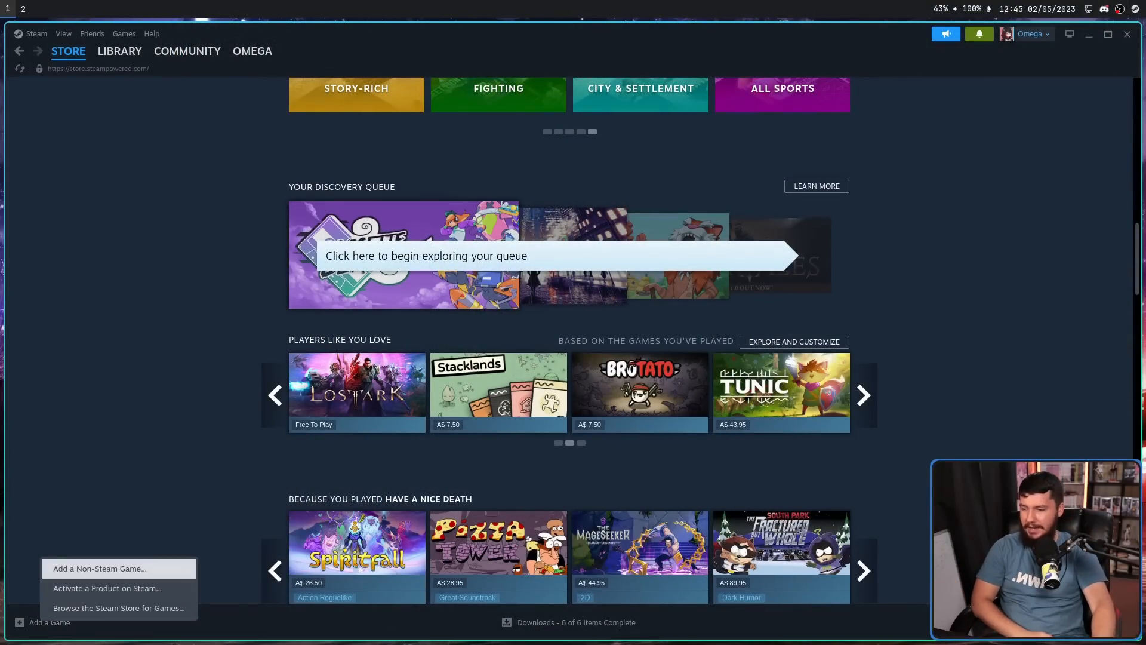
pyautogui.click(98, 567)
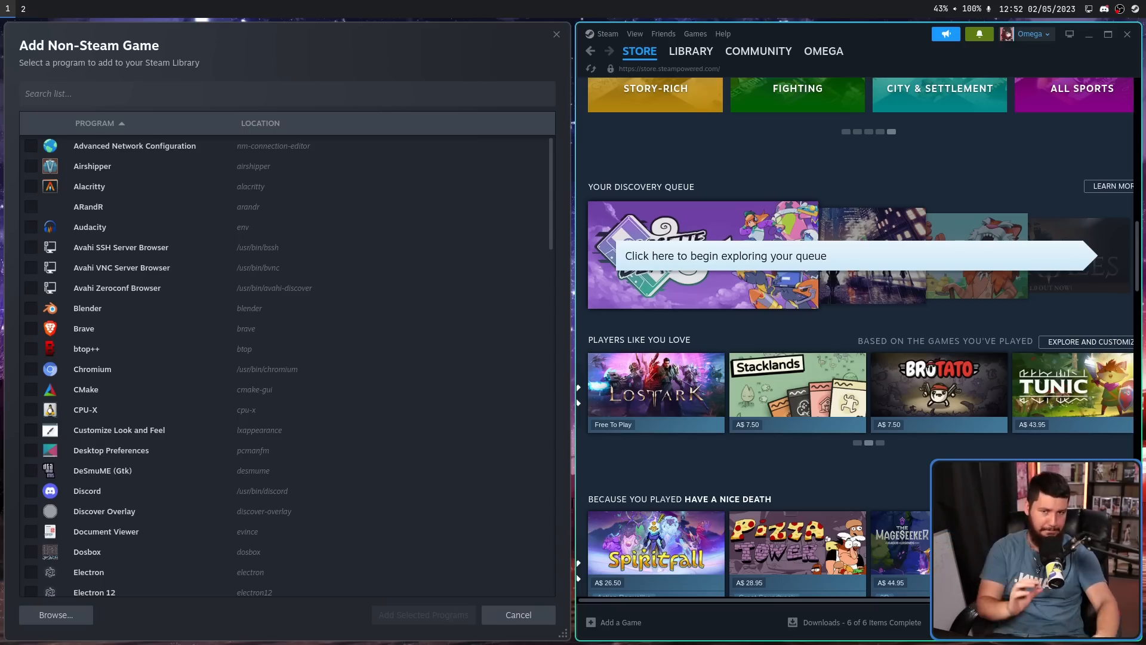
pyautogui.click(758, 52)
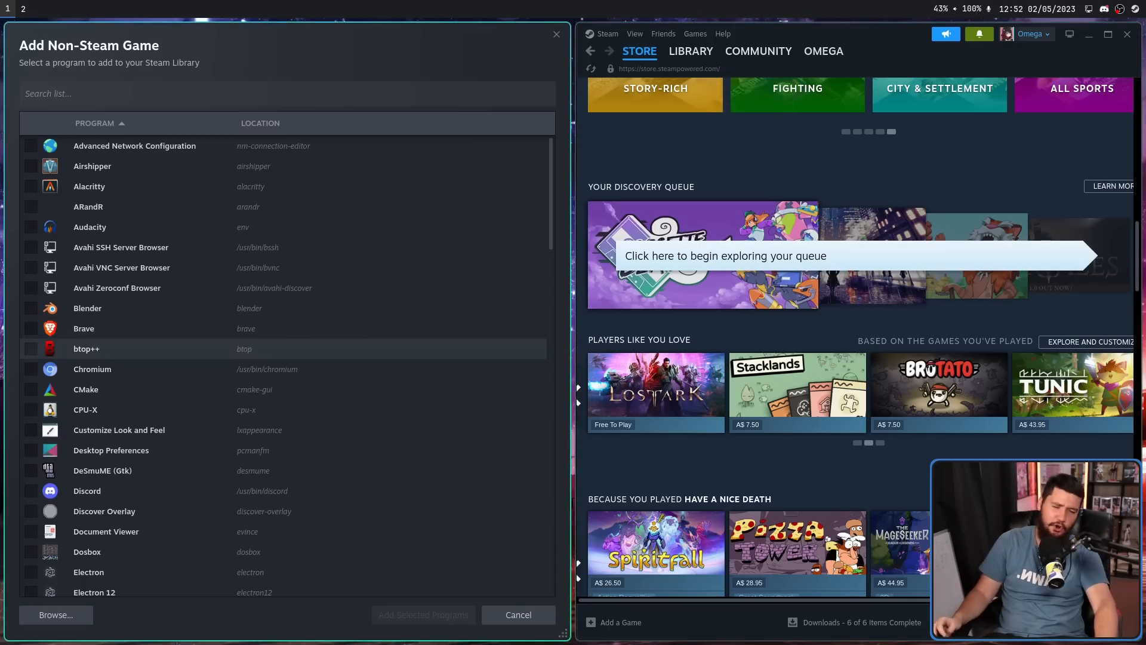
pyautogui.click(517, 614)
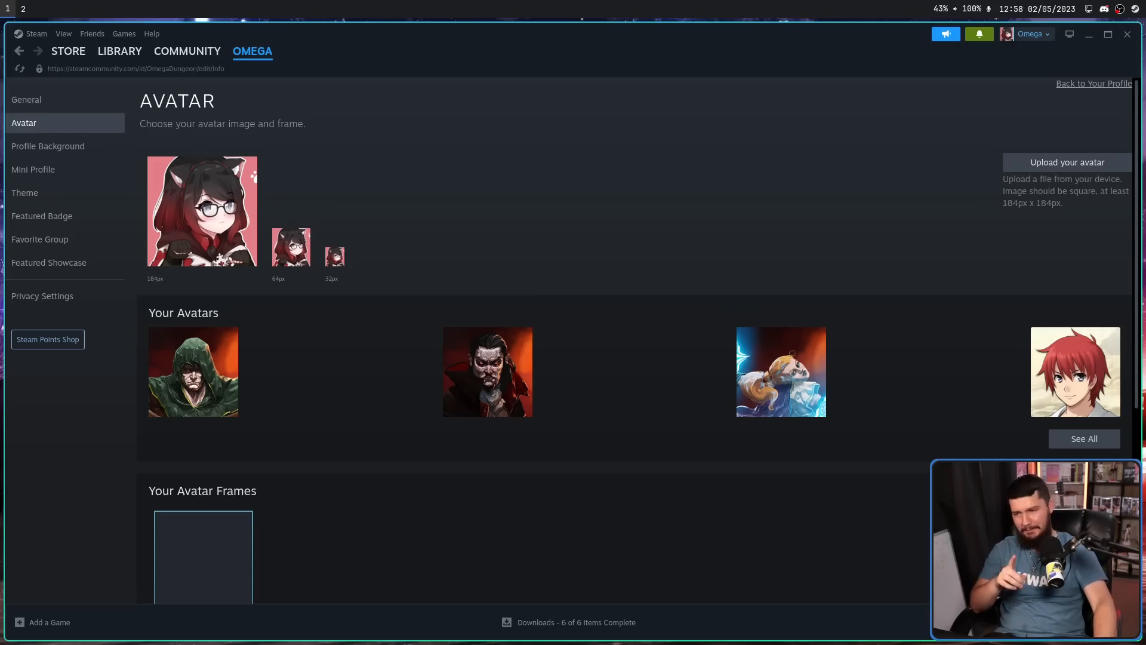
# Show the store front page, then bring up the browser with the file chooser issue
pyautogui.click(186, 51)
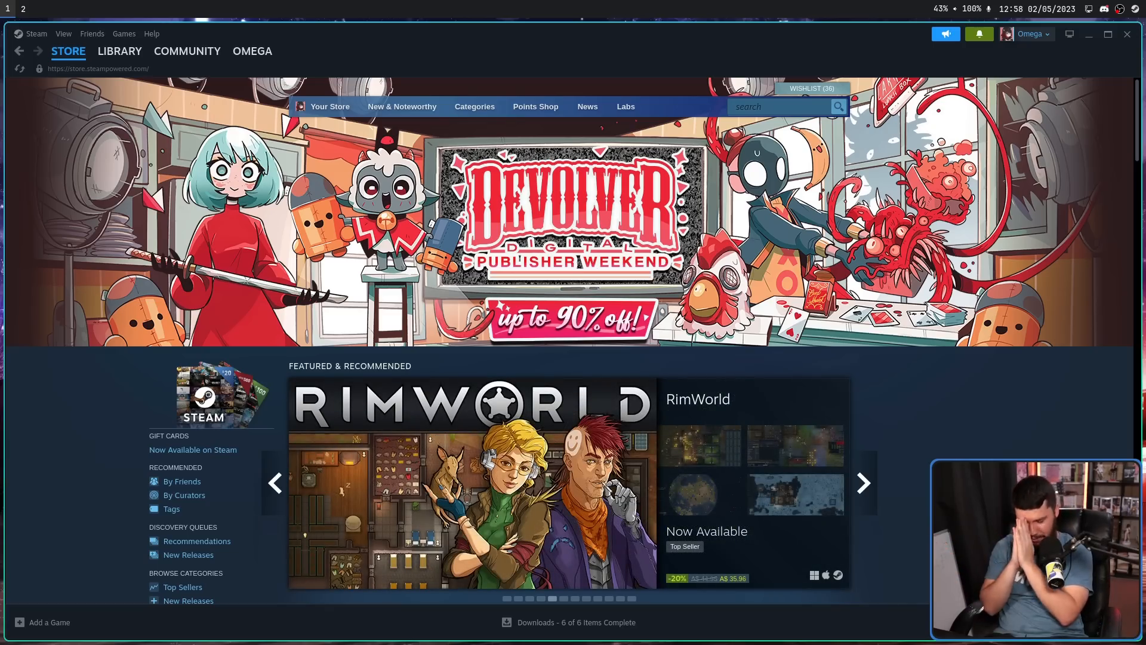
pyautogui.click(864, 482)
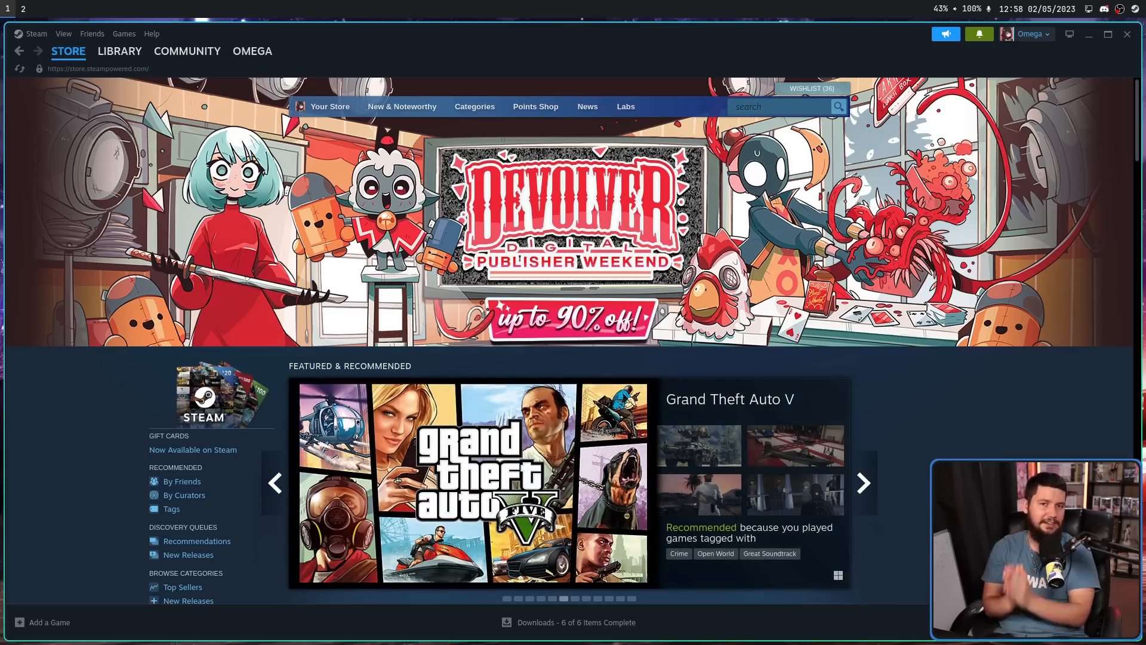
pyautogui.click(863, 483)
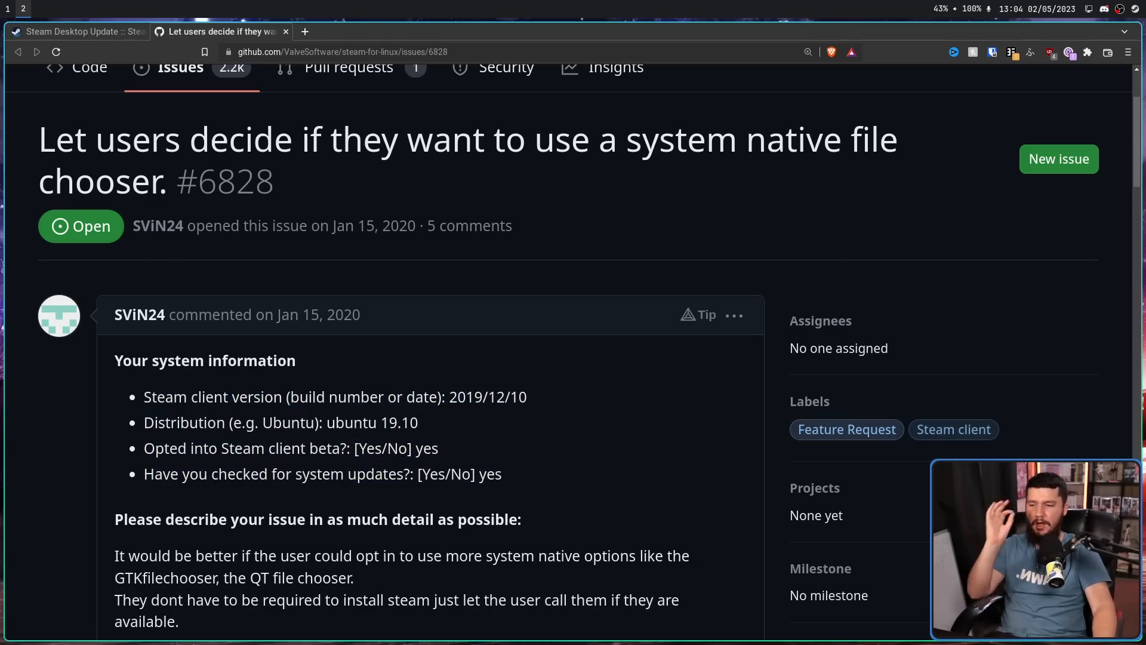
# Scroll through issue #6828's description and comments linking issues #4058 and #8621
pyautogui.scroll(-3)
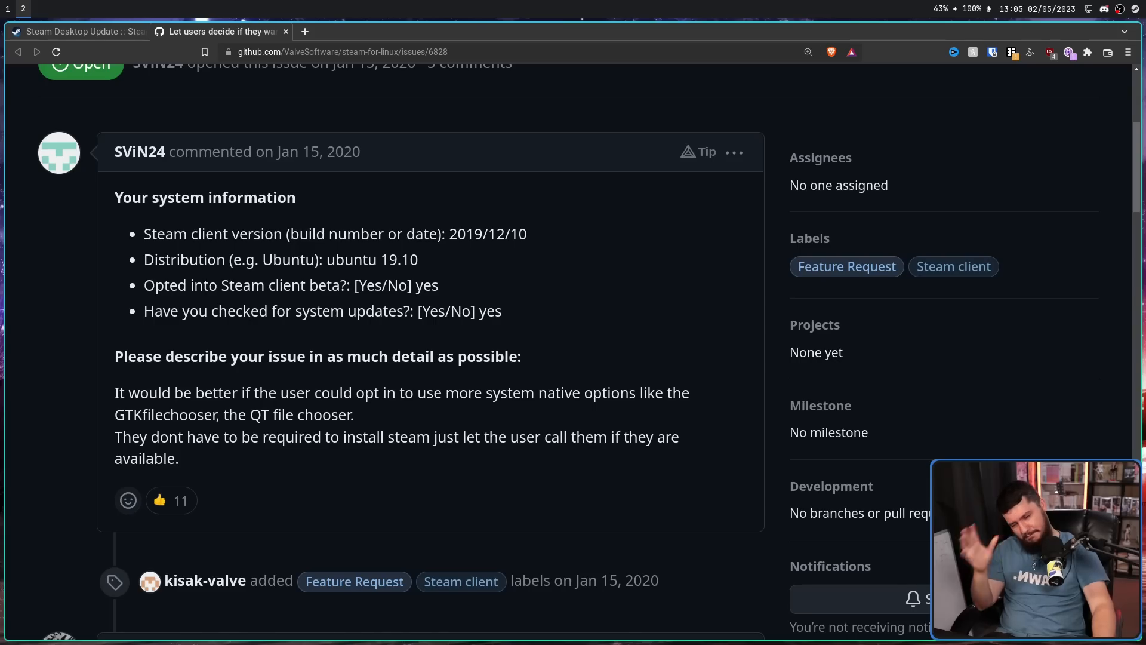
pyautogui.scroll(-3)
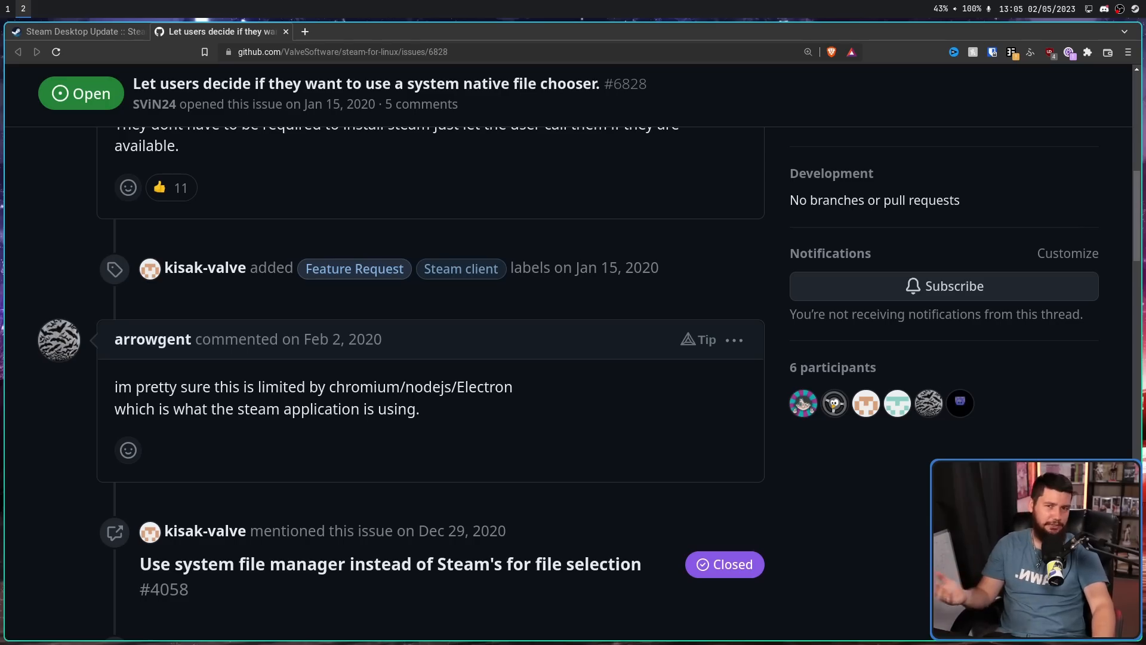
pyautogui.scroll(3)
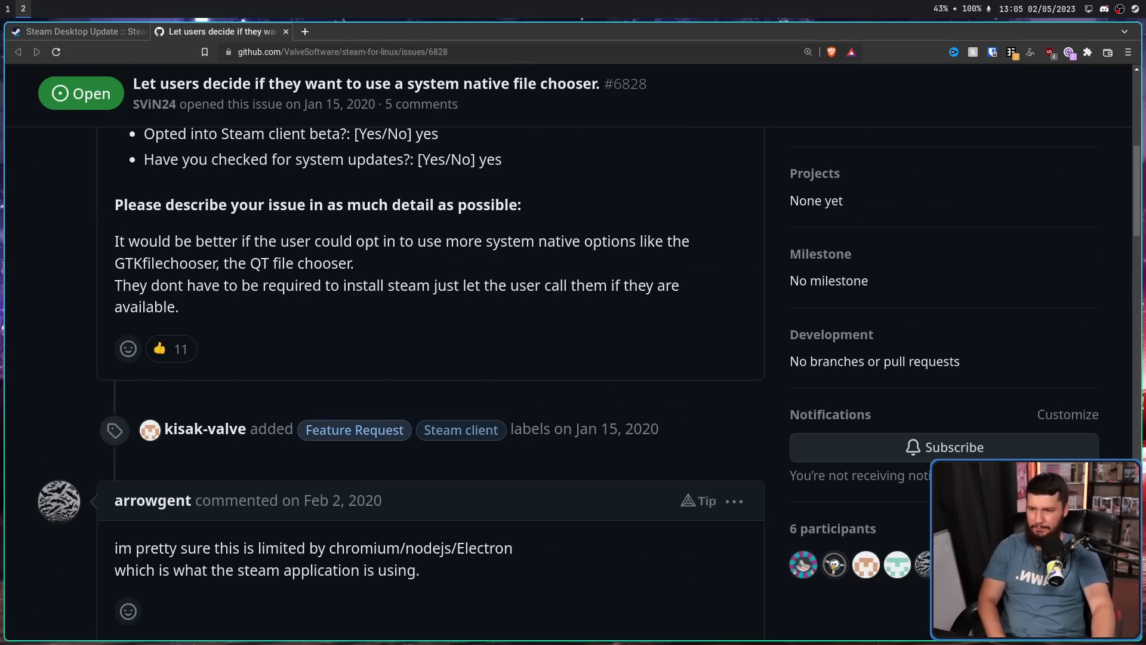
pyautogui.scroll(-3)
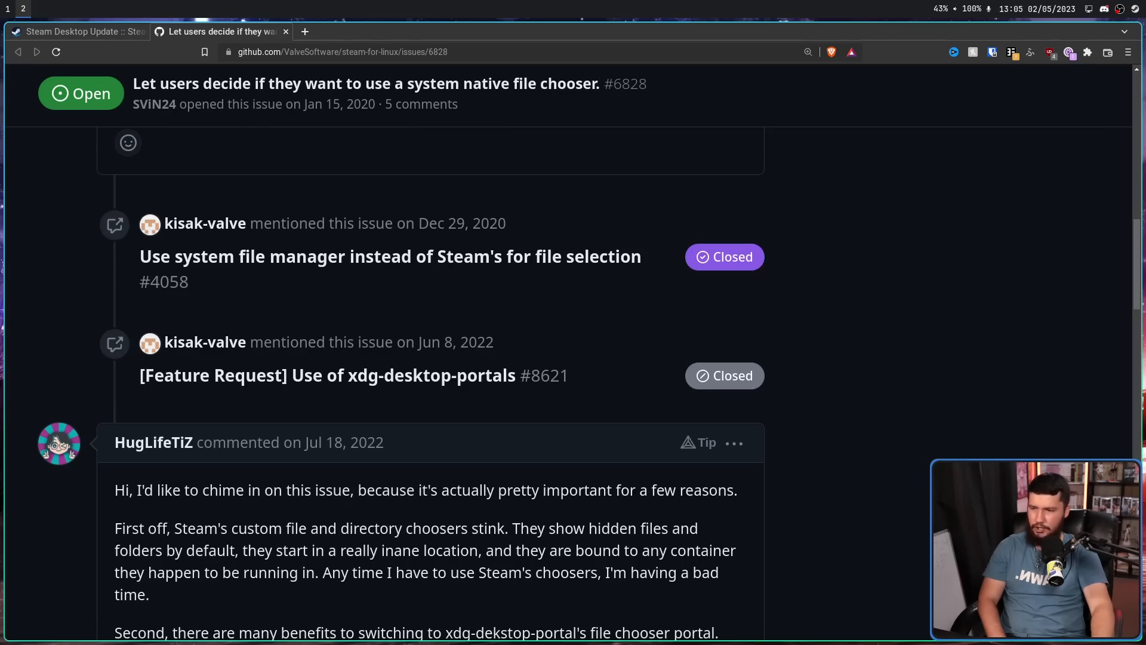
pyautogui.scroll(-3)
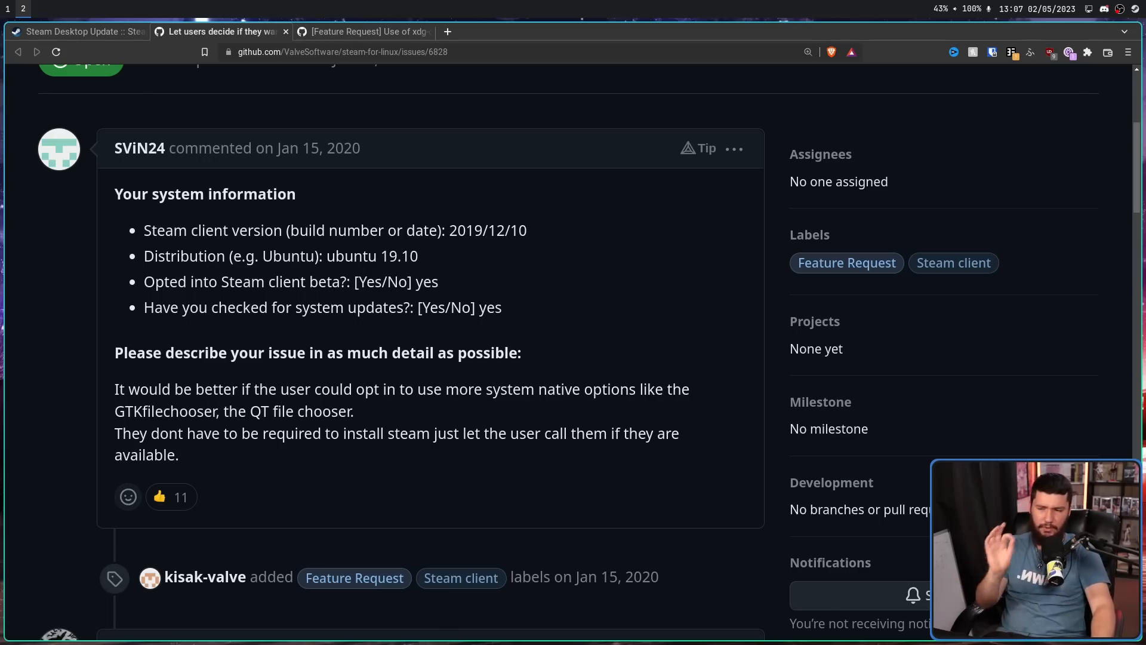
# View issues #4058 and #8621 in their own tabs, then return to #6828
pyautogui.scroll(-3)
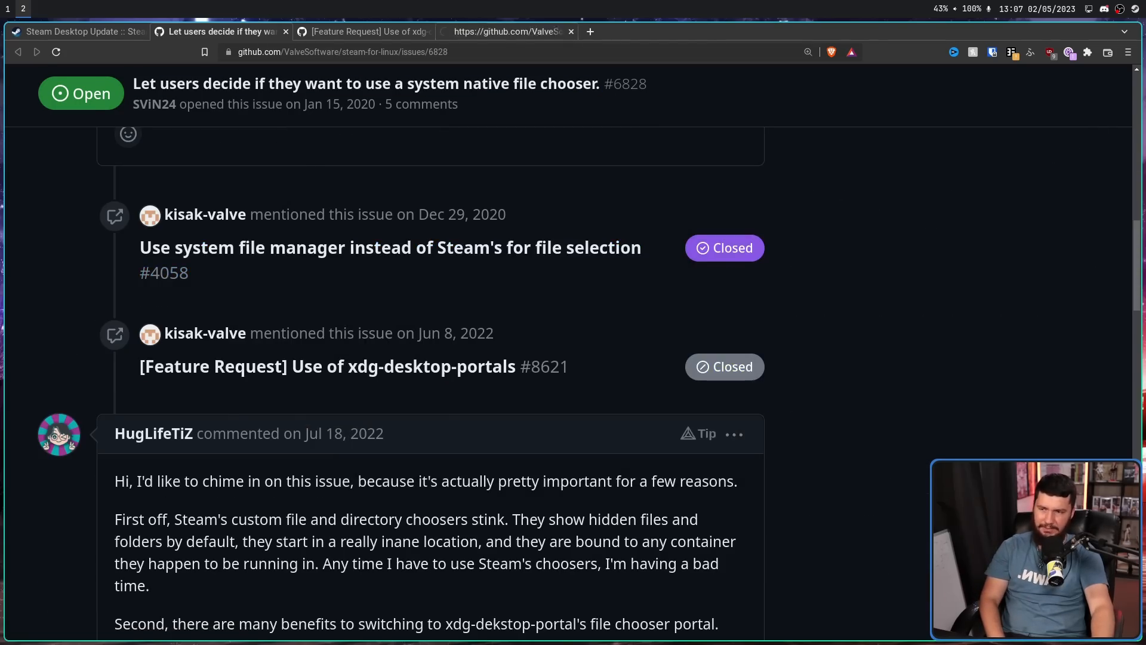
pyautogui.click(390, 247)
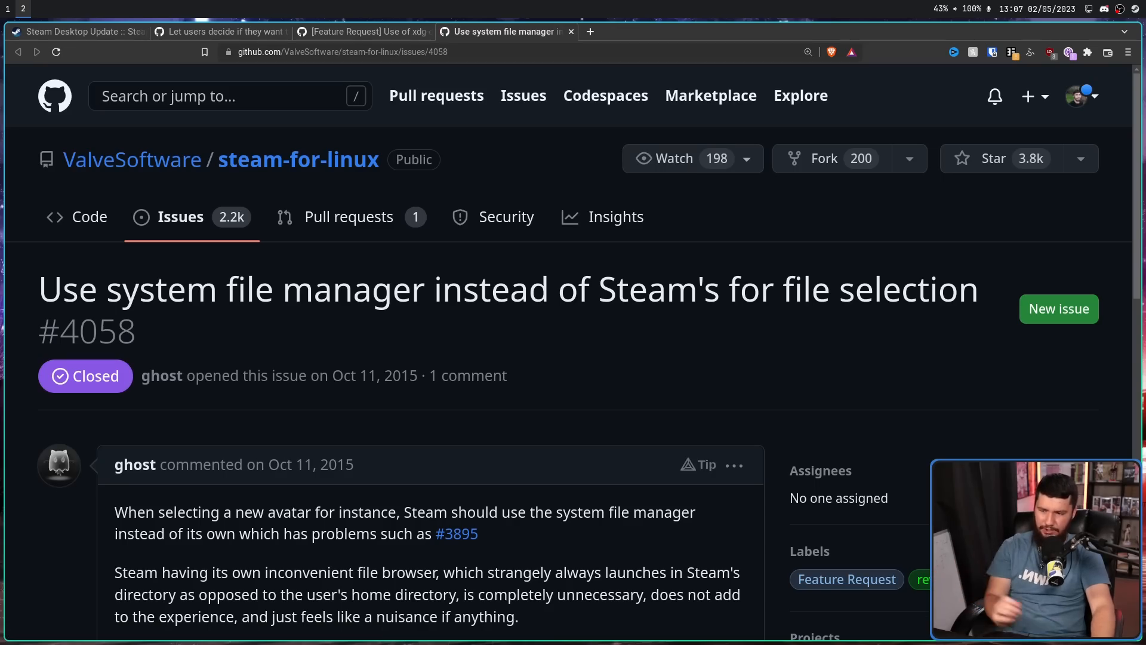
pyautogui.scroll(-3)
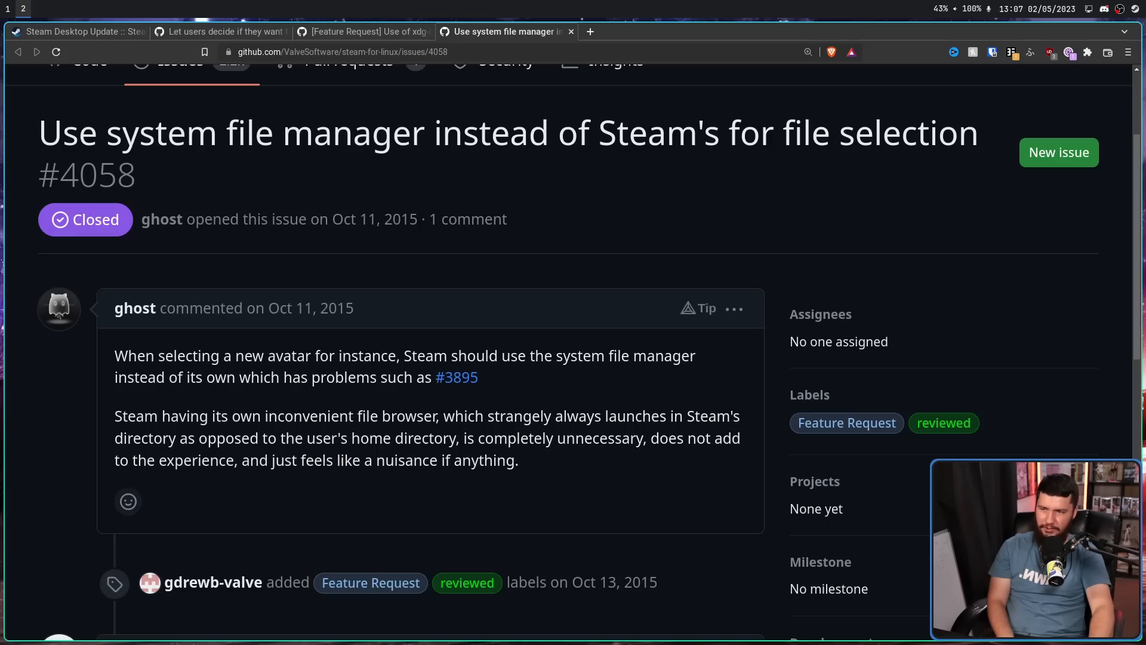
pyautogui.click(364, 31)
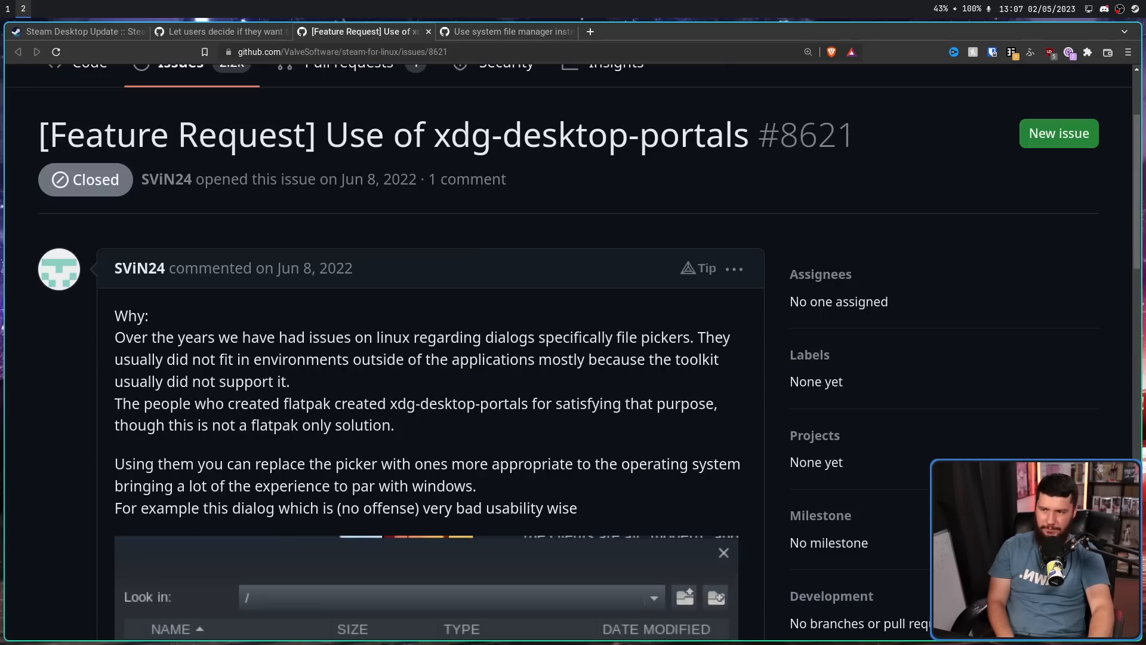
pyautogui.click(219, 32)
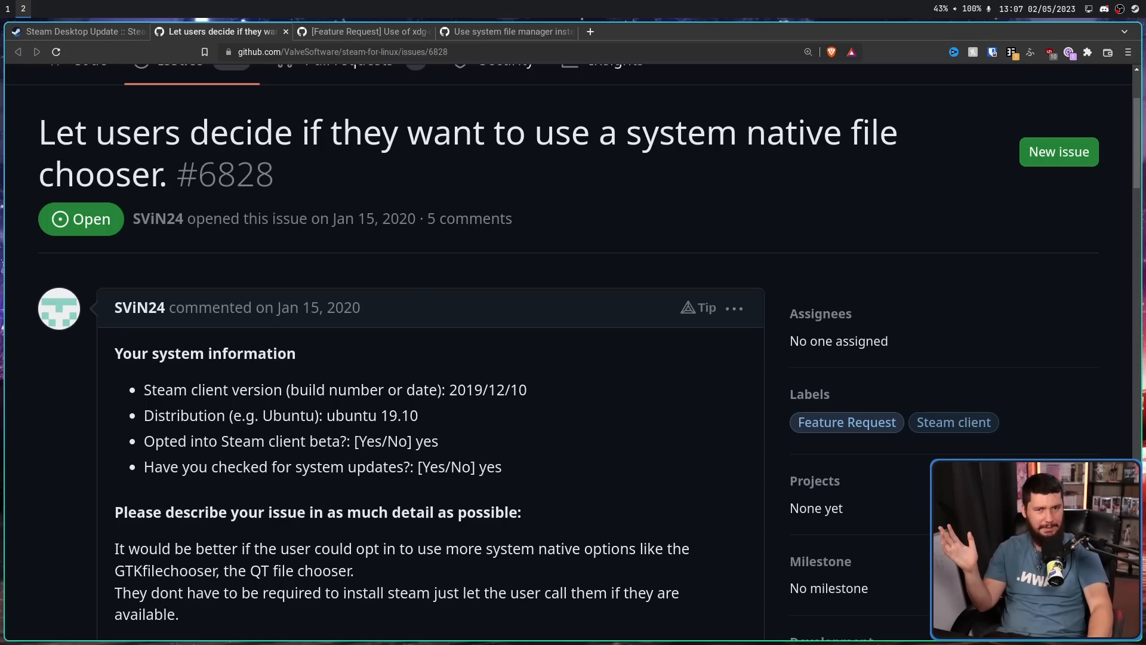
pyautogui.scroll(-3)
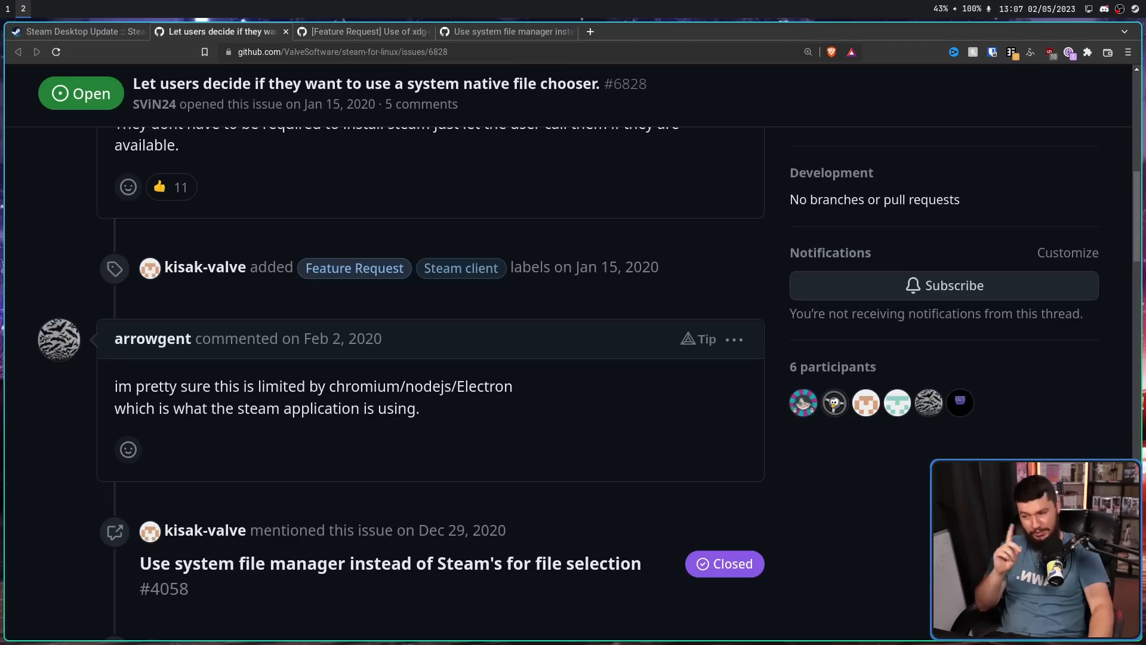
# Read issue #8621 to its file picker screenshot, highlighting the bad dialog example sentence
pyautogui.scroll(-3)
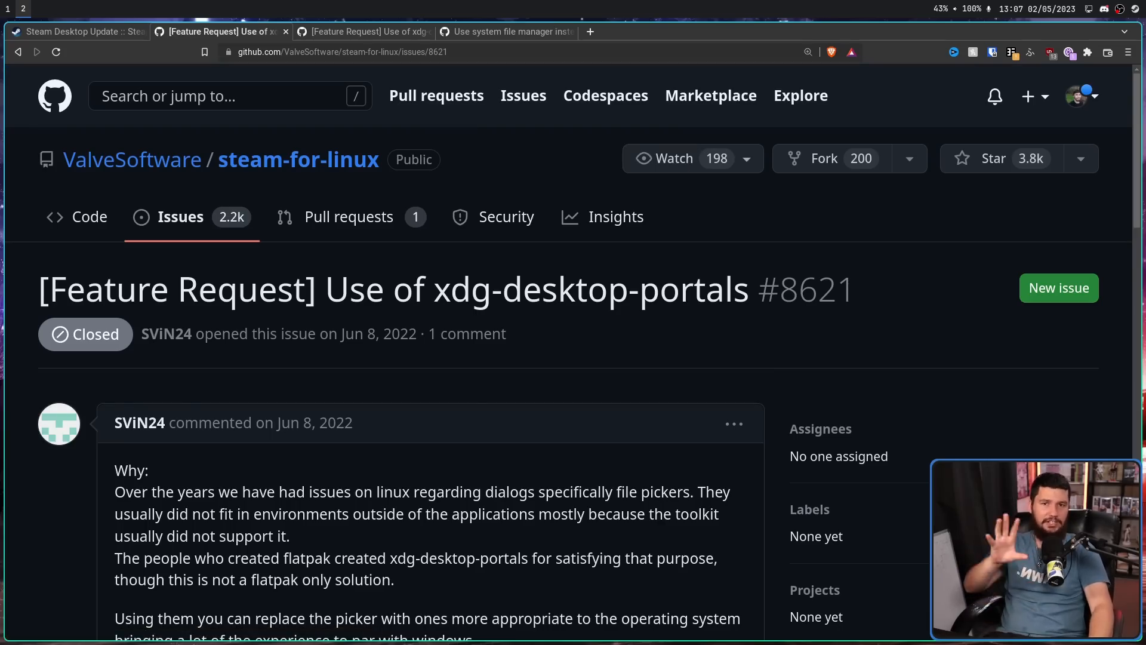
pyautogui.scroll(-3)
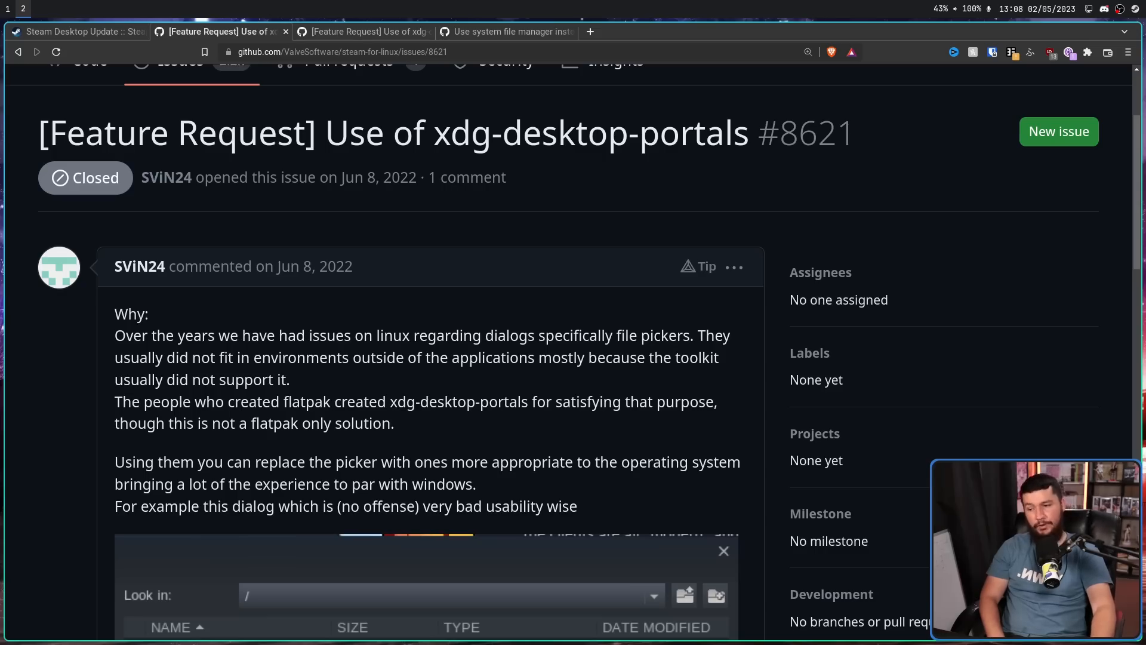
pyautogui.scroll(-3)
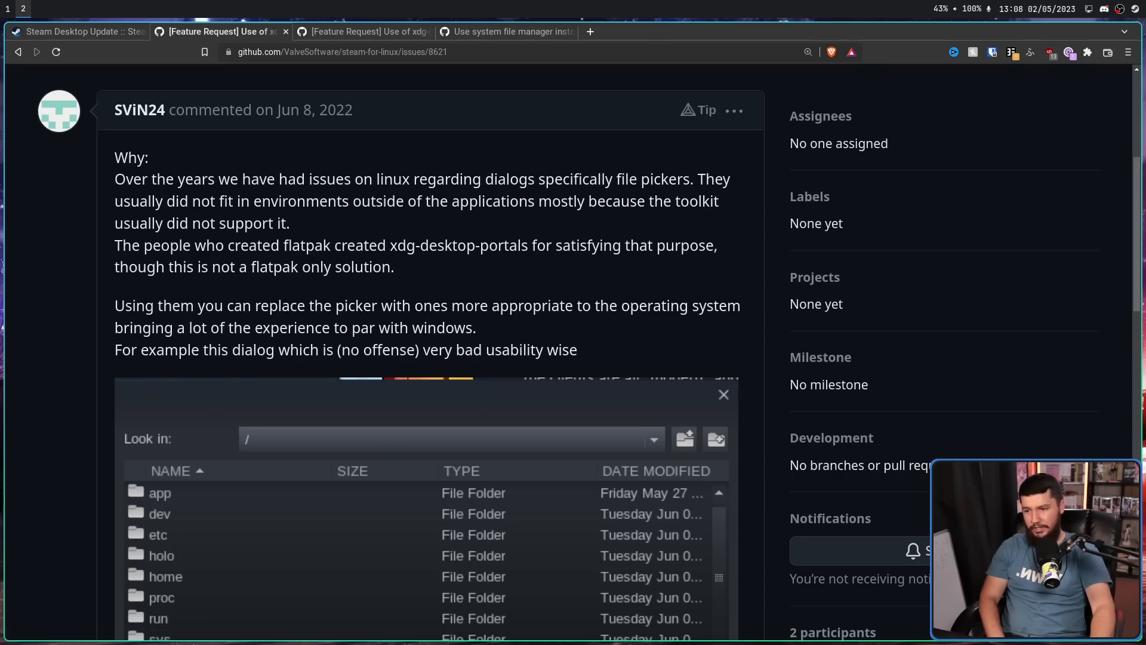
pyautogui.tripleClick(344, 349)
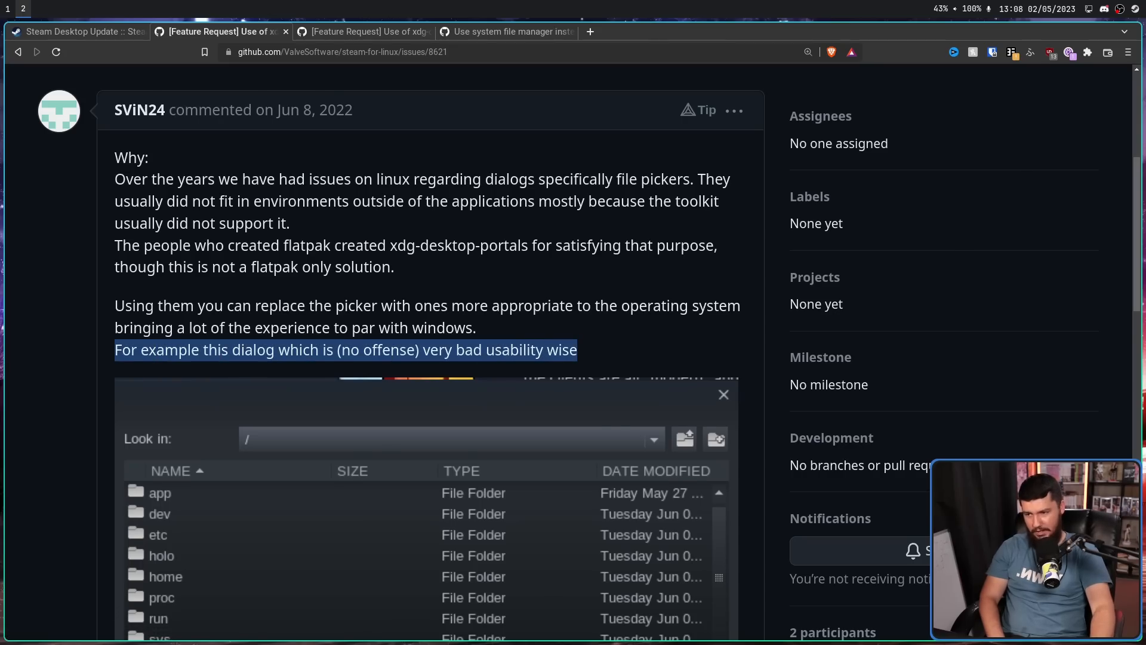
pyautogui.scroll(-3)
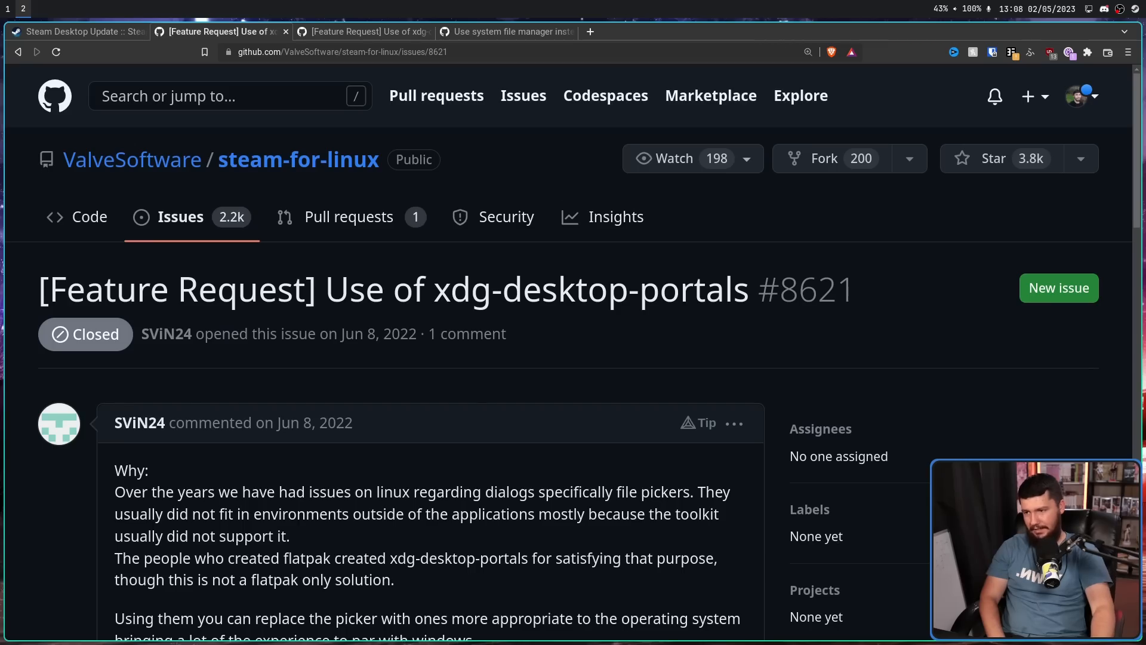
pyautogui.scroll(-3)
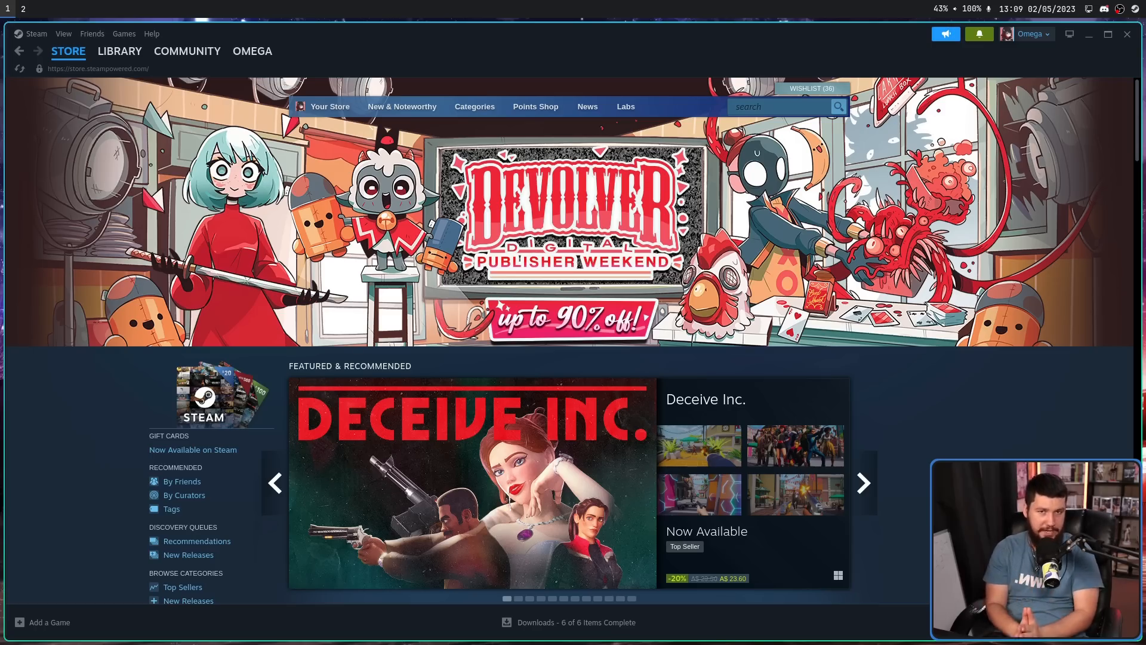
# Advance the Featured & Recommended carousel from Deceive Inc. to Wo Long: Fallen Dynasty
pyautogui.click(863, 483)
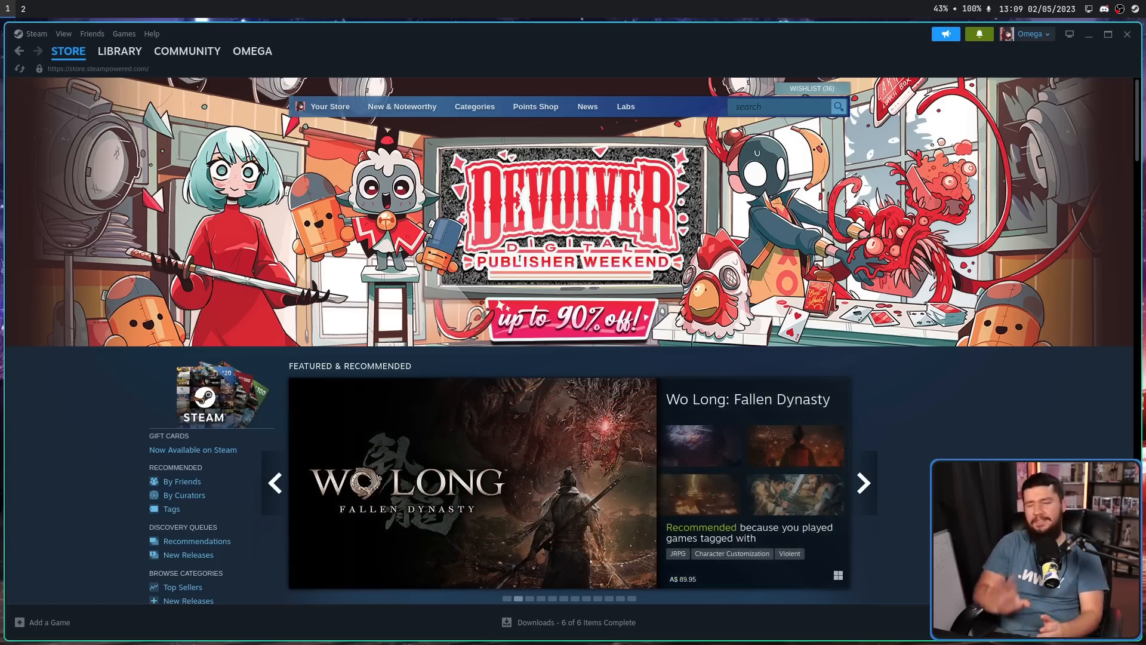